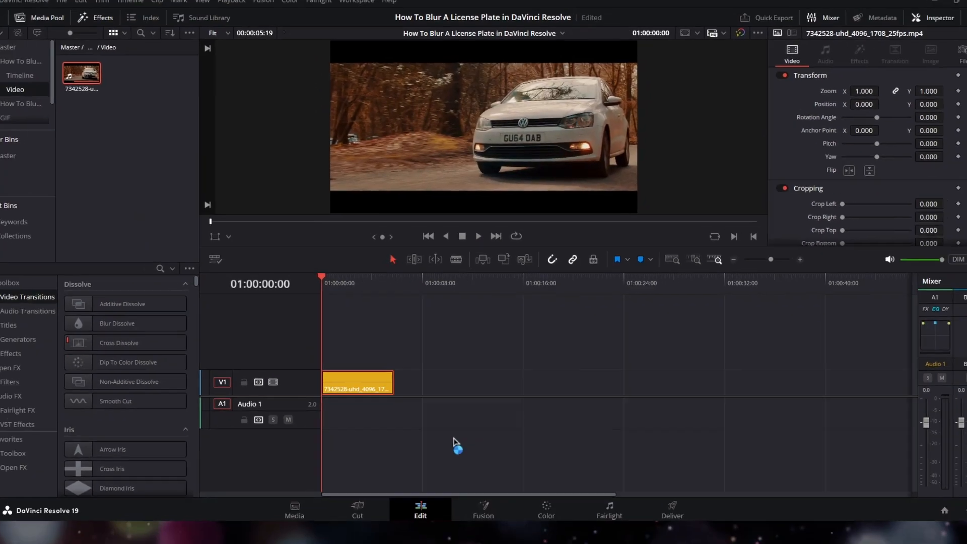
Switch the car clip to the Color page to show its single node.
{"action": "left_click", "coordinate": [543, 500]}
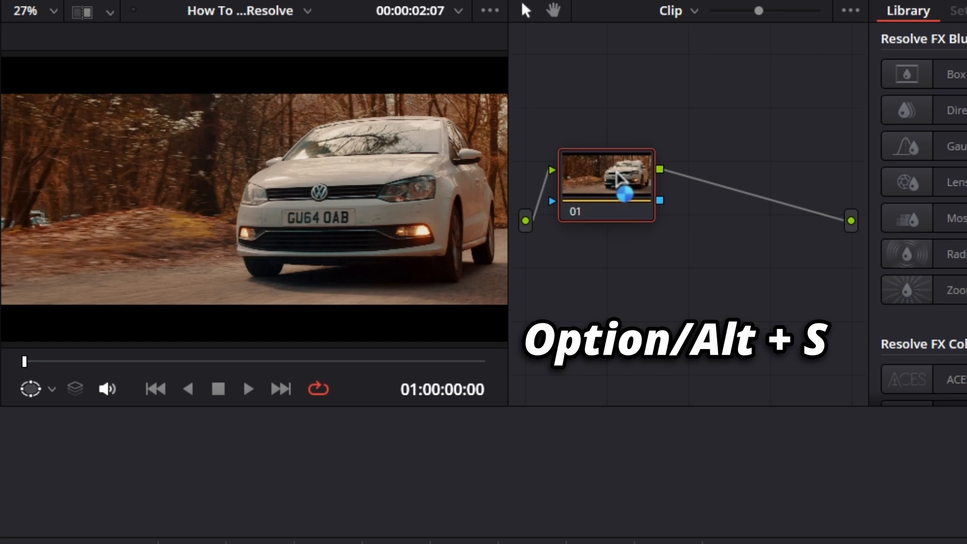
Add a serial node after node 01 with Alt+S.
{"action": "key", "text": "alt+s"}
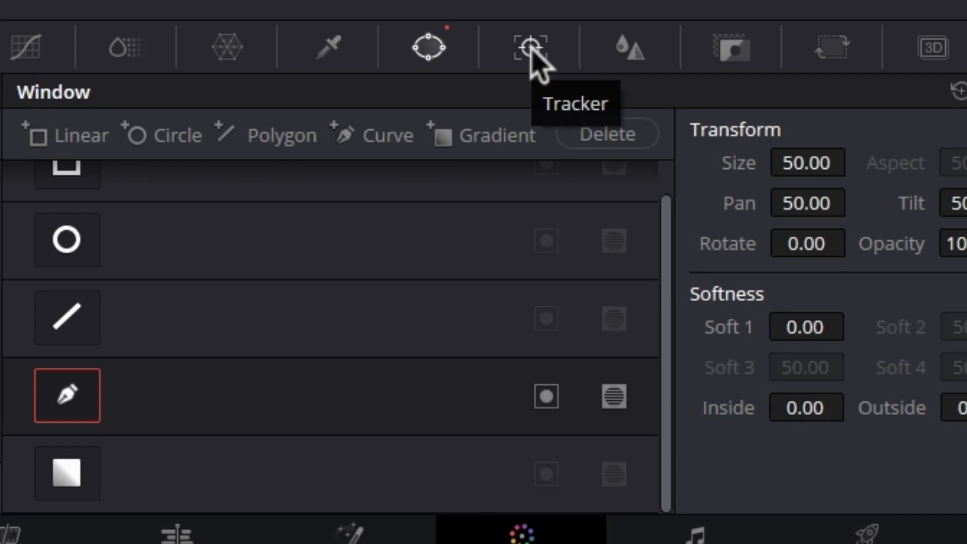
Track the plate window through the clip and bring up the node's Blur controls.
{"action": "left_click", "coordinate": [530, 46]}
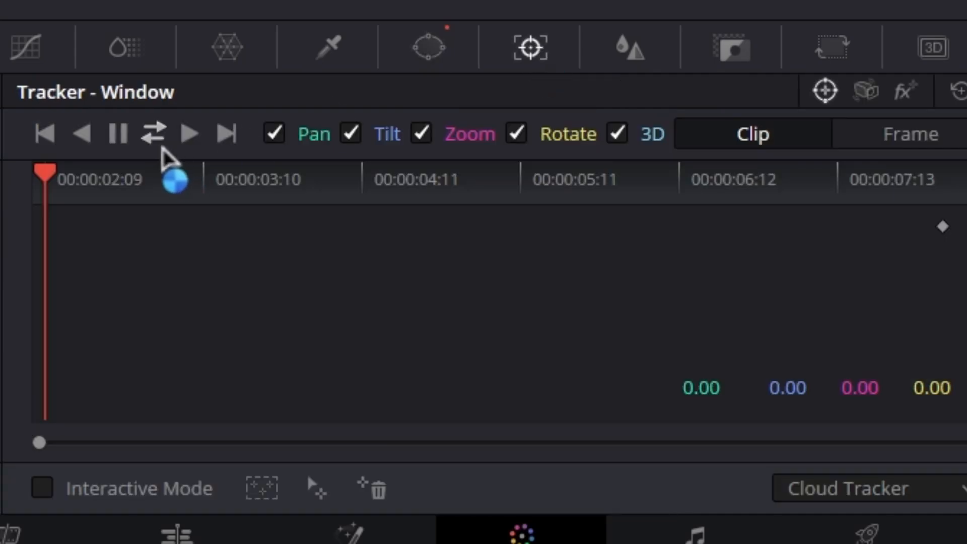
{"action": "mouse_move", "coordinate": [167, 98]}
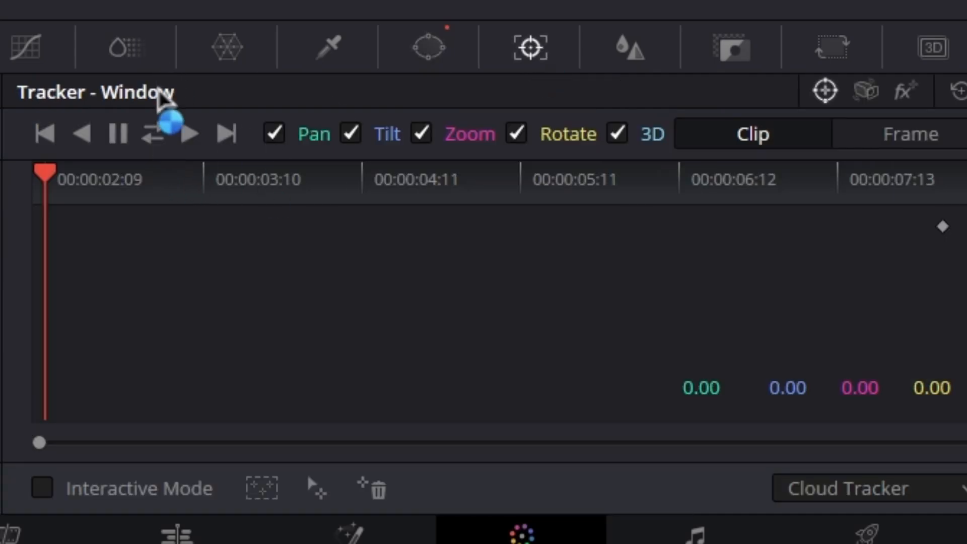
{"action": "mouse_move", "coordinate": [163, 142]}
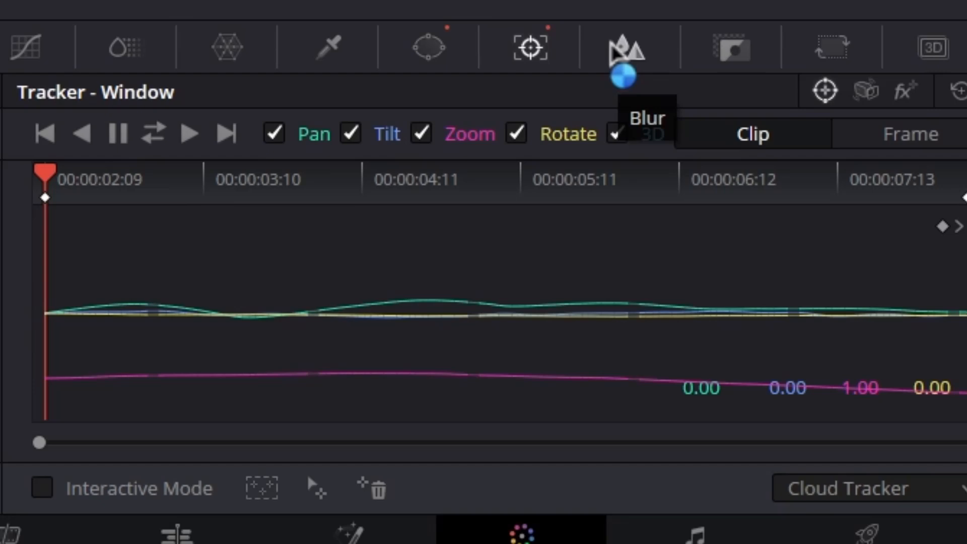
{"action": "left_click", "coordinate": [625, 47]}
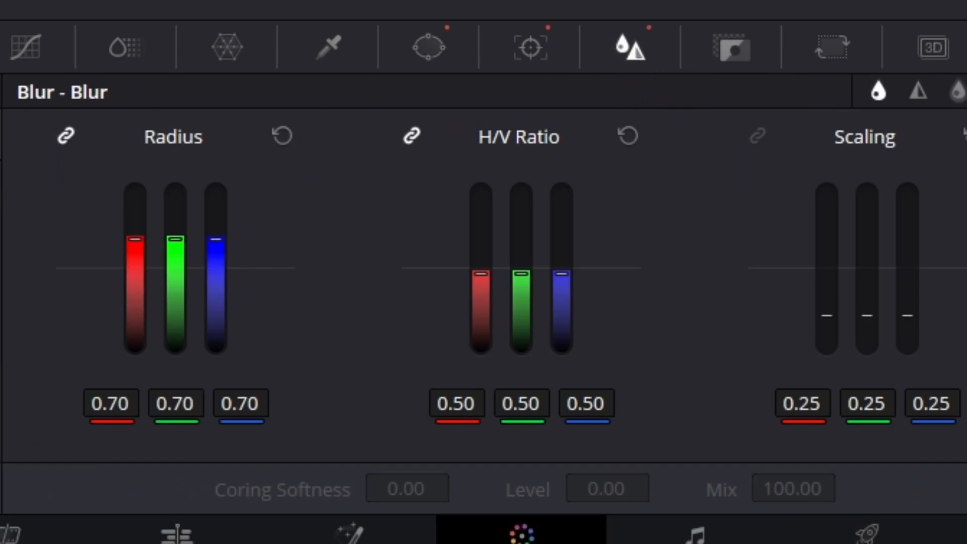